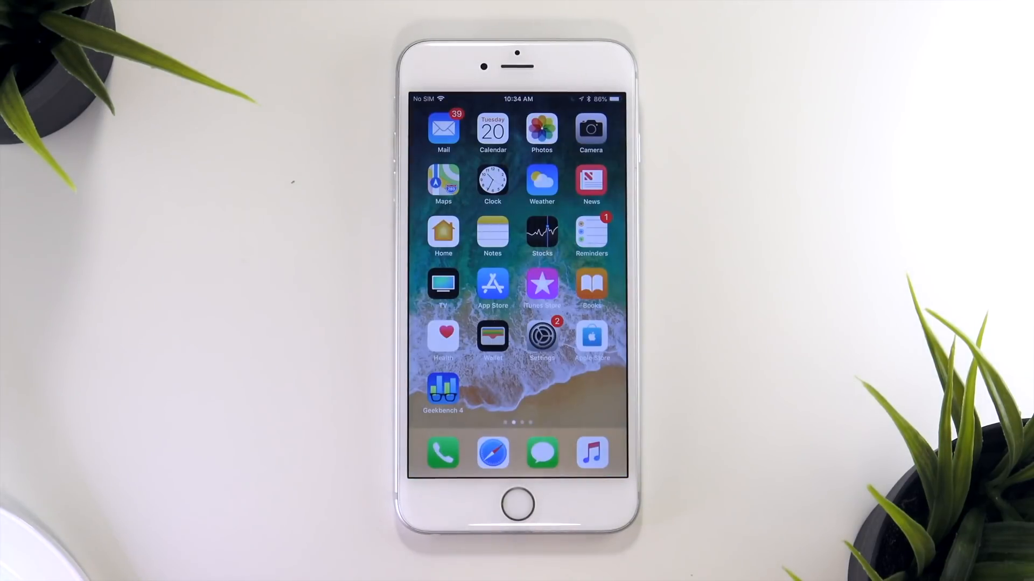
- Go into Settings from the home screen to reach the Software Update page
left_click(542, 338)
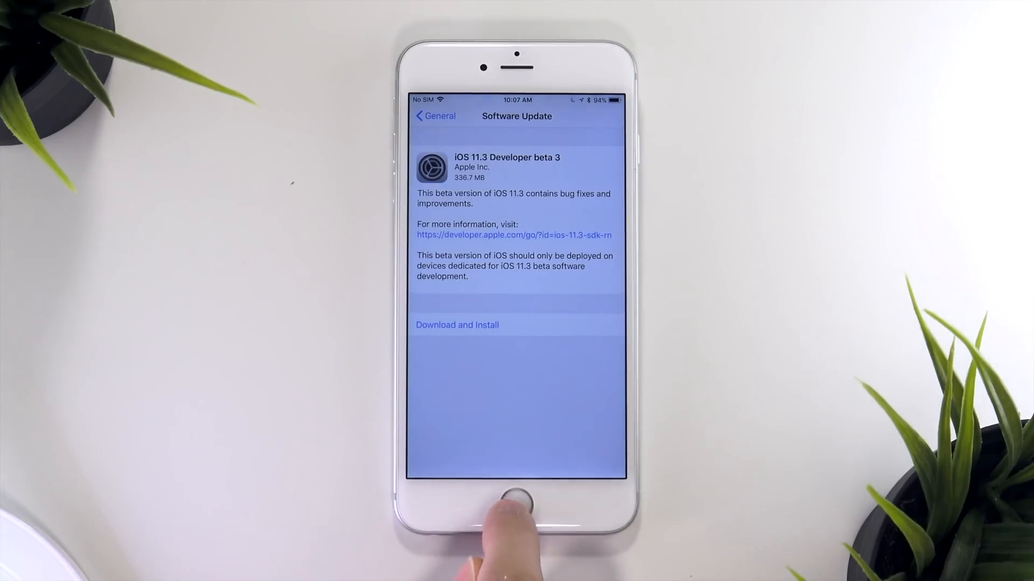
- Download and install iOS 11.3 Developer beta 3 and let the phone restart
left_click(456, 324)
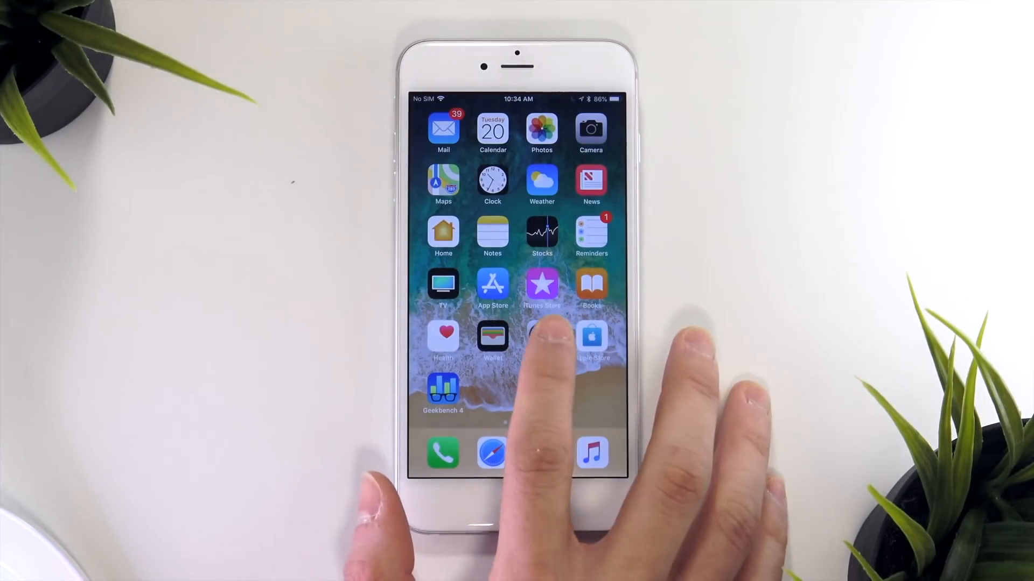
- Check General > About, confirming Version 11.3 (15E5189f) is installed
left_click(541, 339)
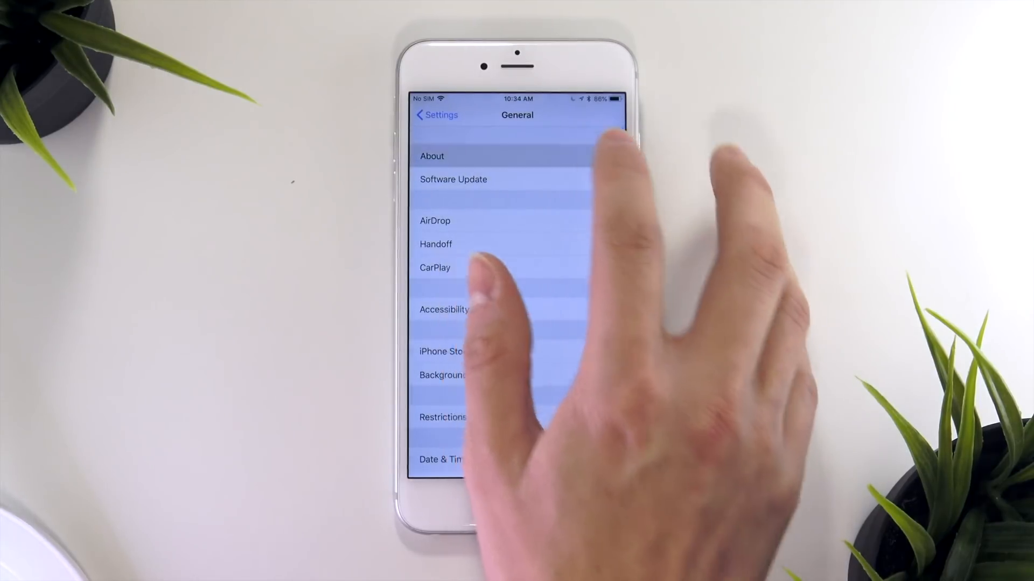
left_click(432, 156)
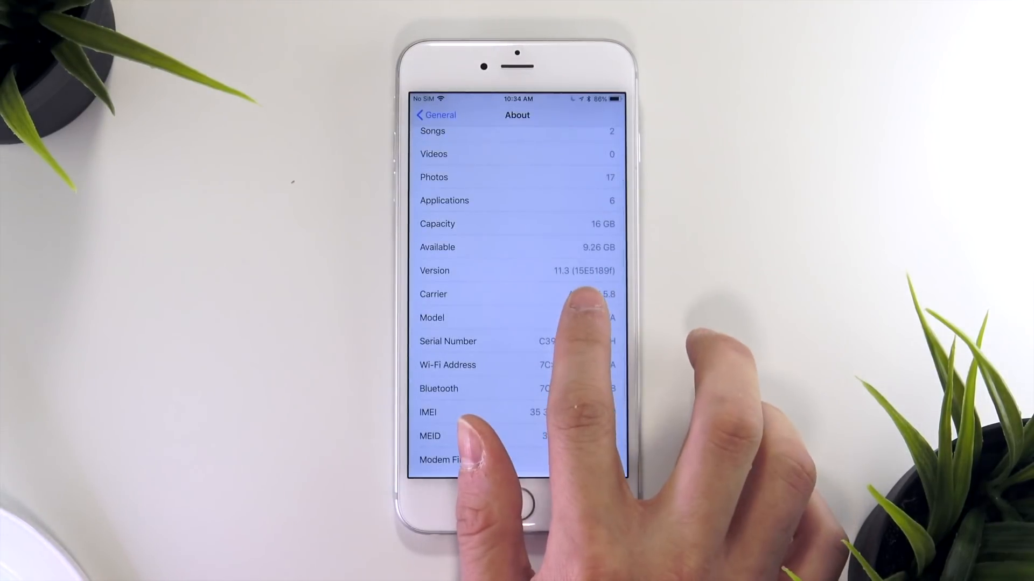